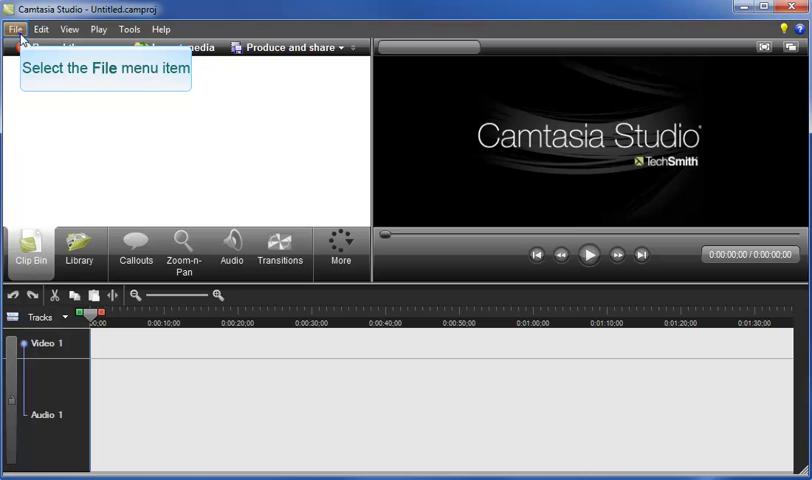
- Bring up the Open project dialog on the Camtasia Studio folder's saved projects
left_click(17, 28)
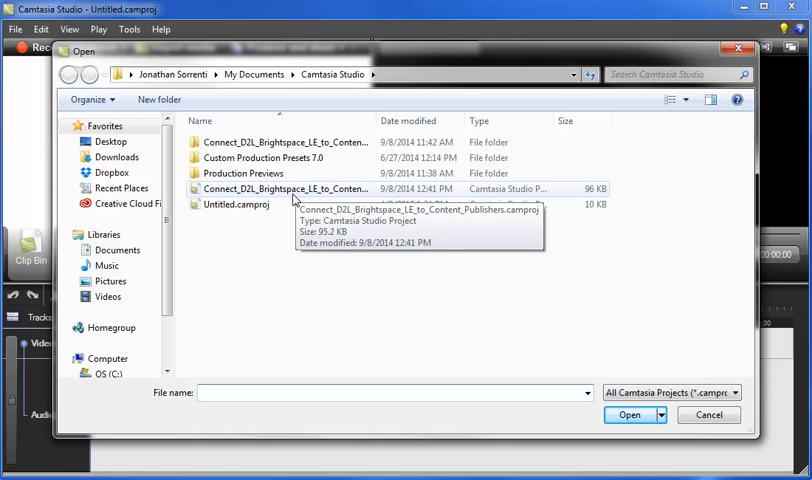
left_click(238, 204)
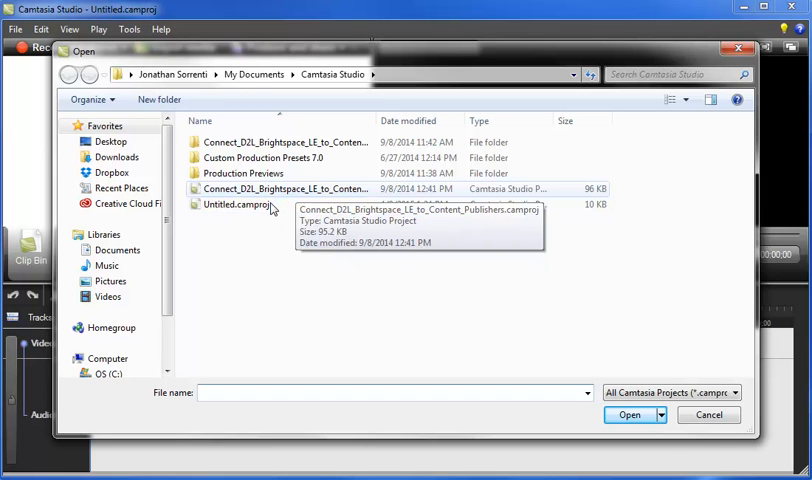
- Open Untitled.camproj to load the capture-1 clip onto the timeline
left_click(629, 416)
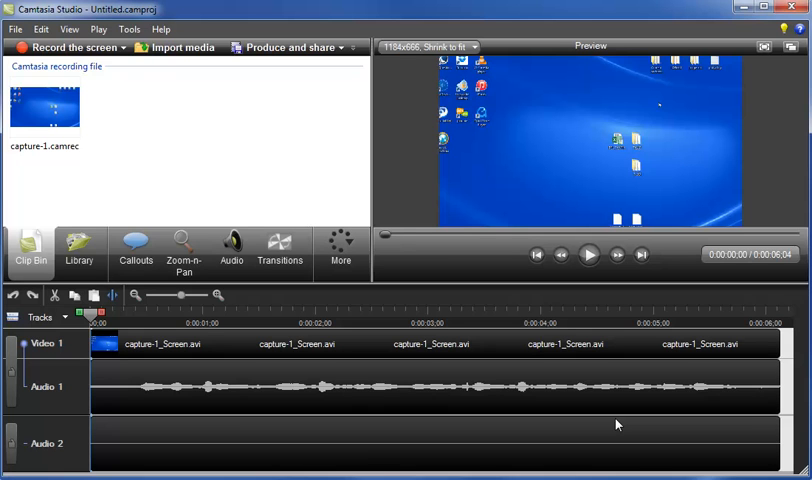
mouse_move(340, 250)
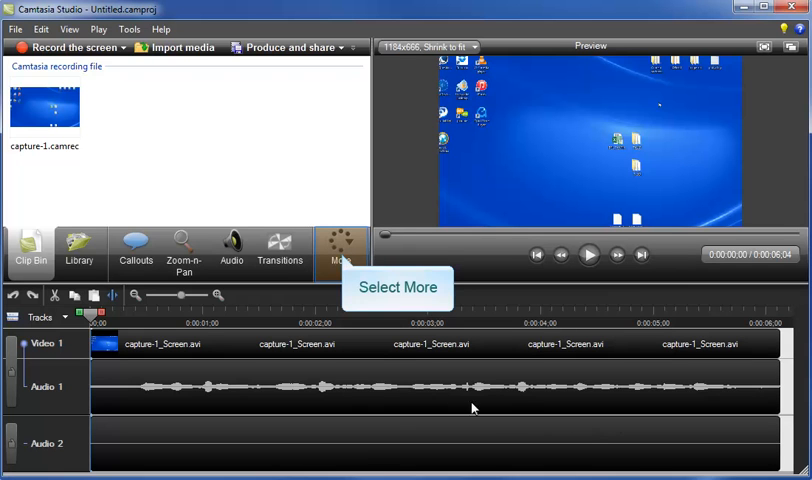
- Show the Captions panel under More and select the Audio 1 track for captioning
left_click(342, 250)
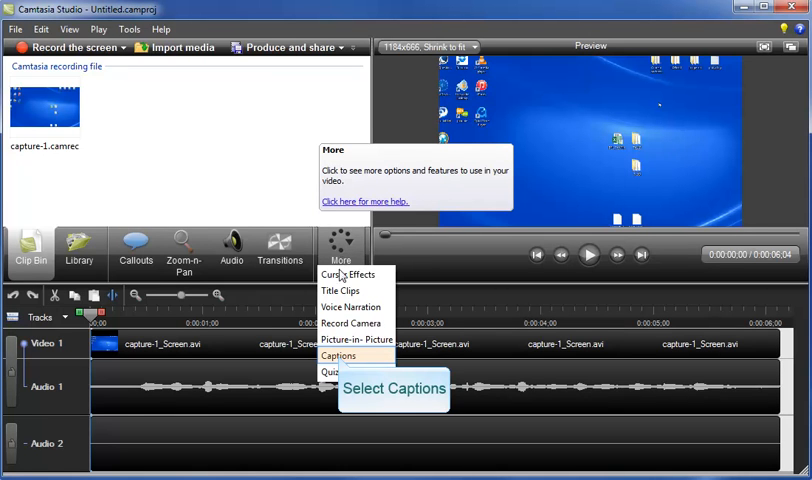
left_click(338, 356)
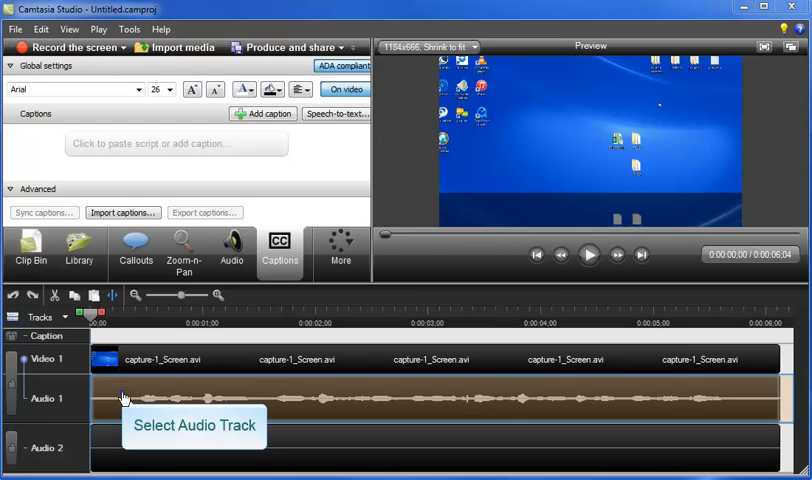
left_click(127, 395)
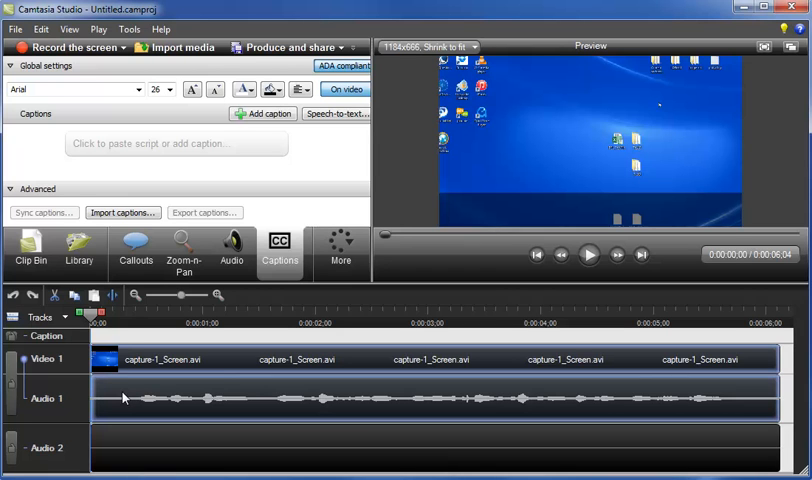
mouse_move(337, 113)
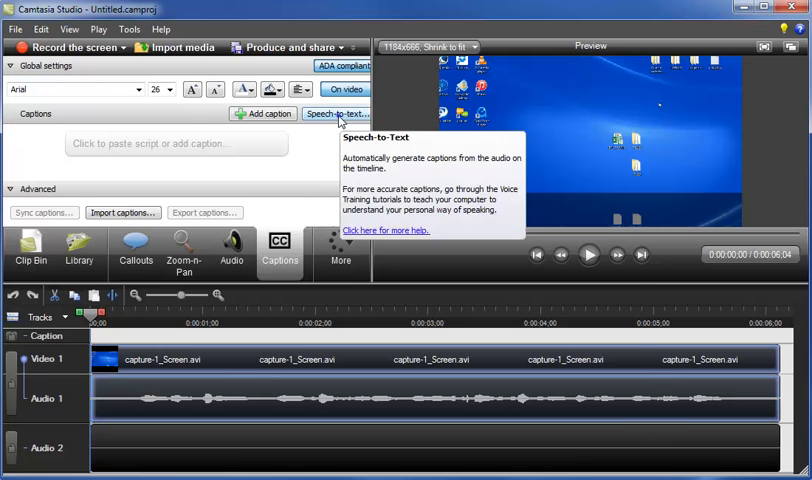
- Start Speech-to-text from the Captions panel to show its accuracy tips
left_click(335, 113)
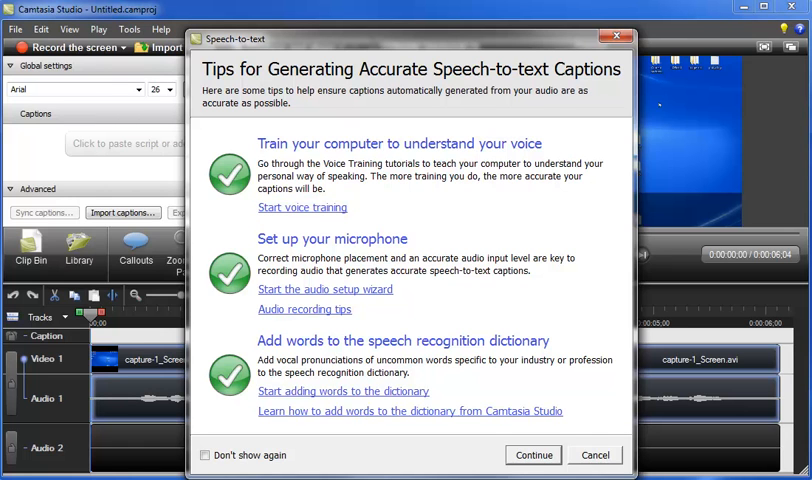
mouse_move(340, 120)
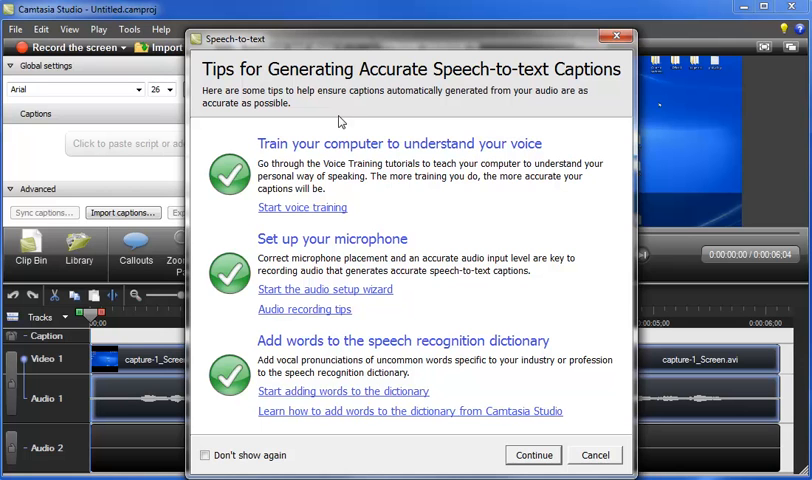
mouse_move(534, 454)
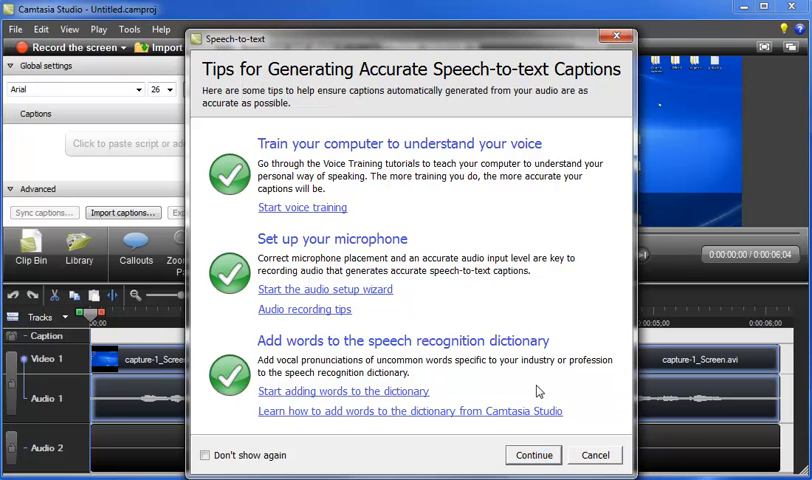
- Continue past the tips so captions are generated from the audio track
left_click(534, 454)
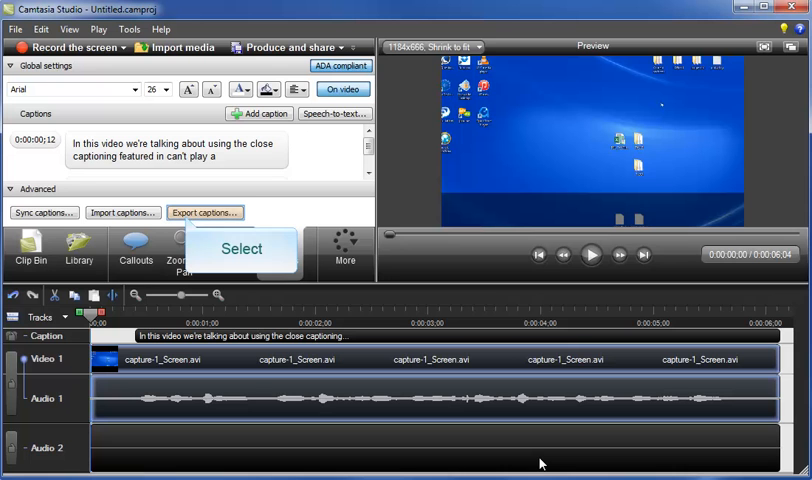
mouse_move(211, 333)
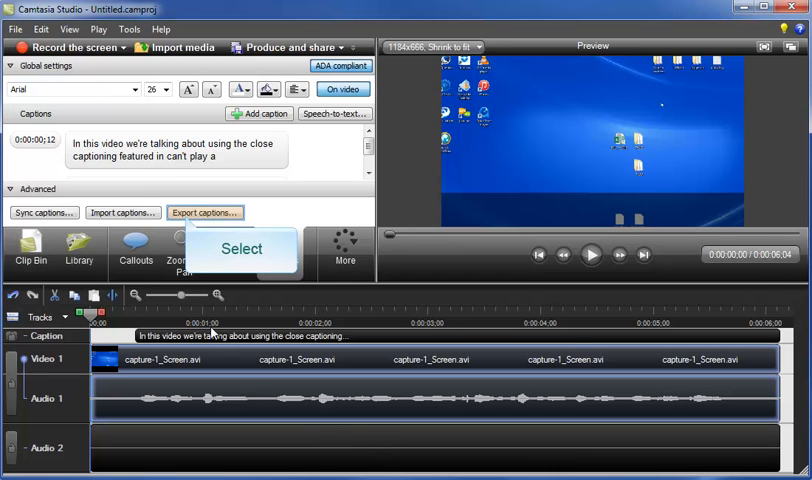
- Export the captions as SubRip file 'untitled.srt' in the Camtasia Studio folder
left_click(205, 212)
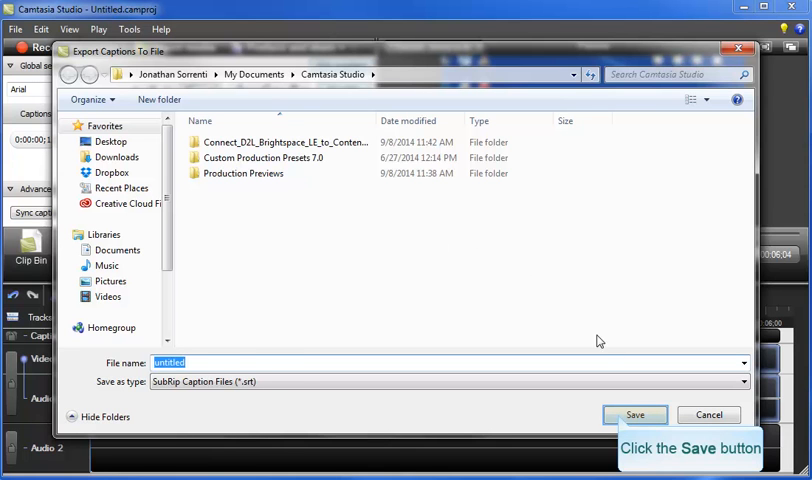
left_click(638, 414)
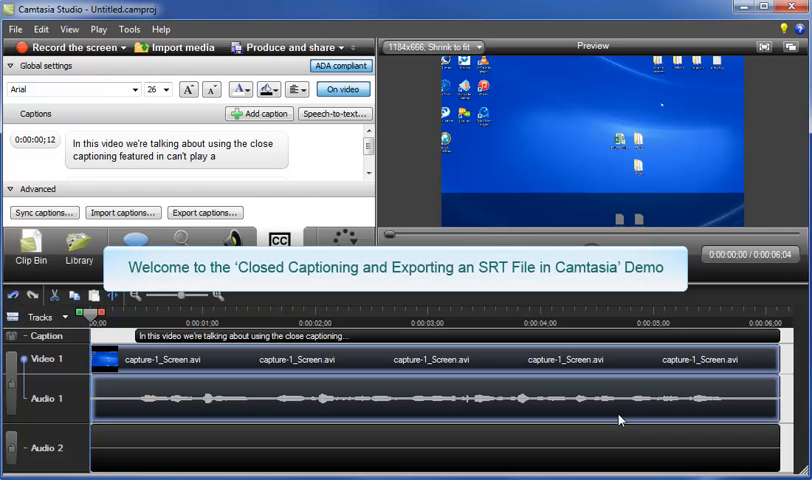